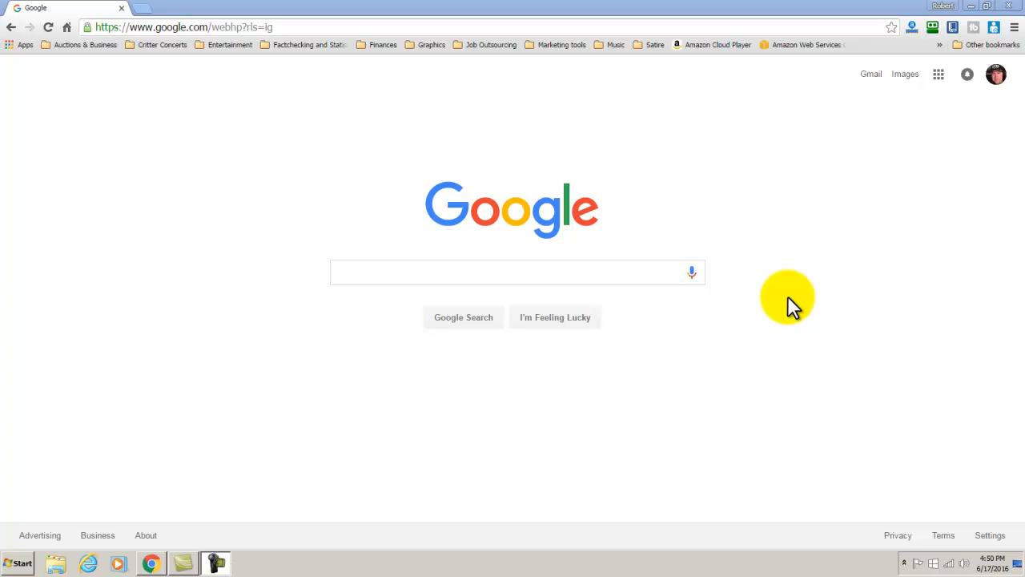
mouse_move(795, 264)
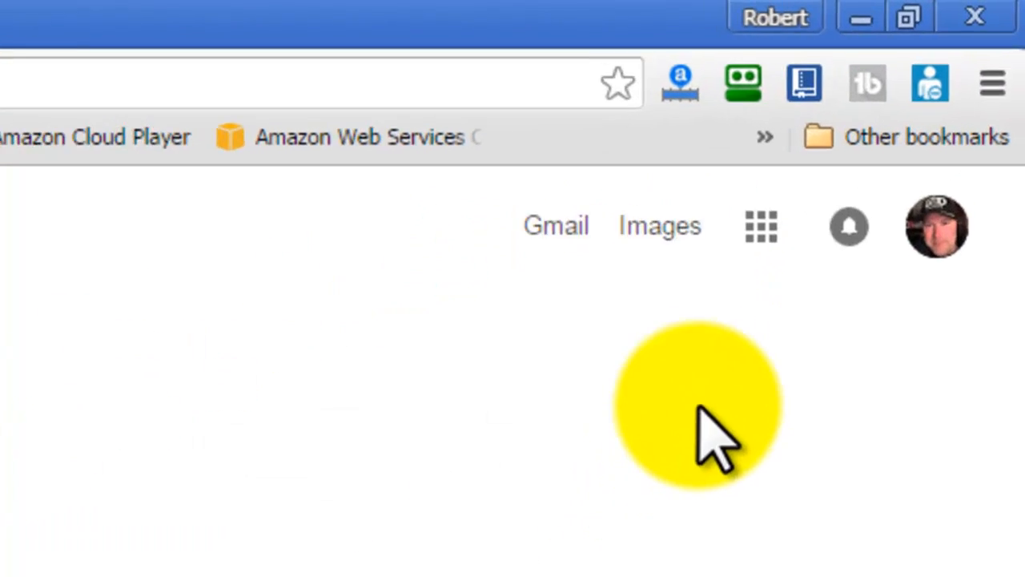
mouse_move(994, 88)
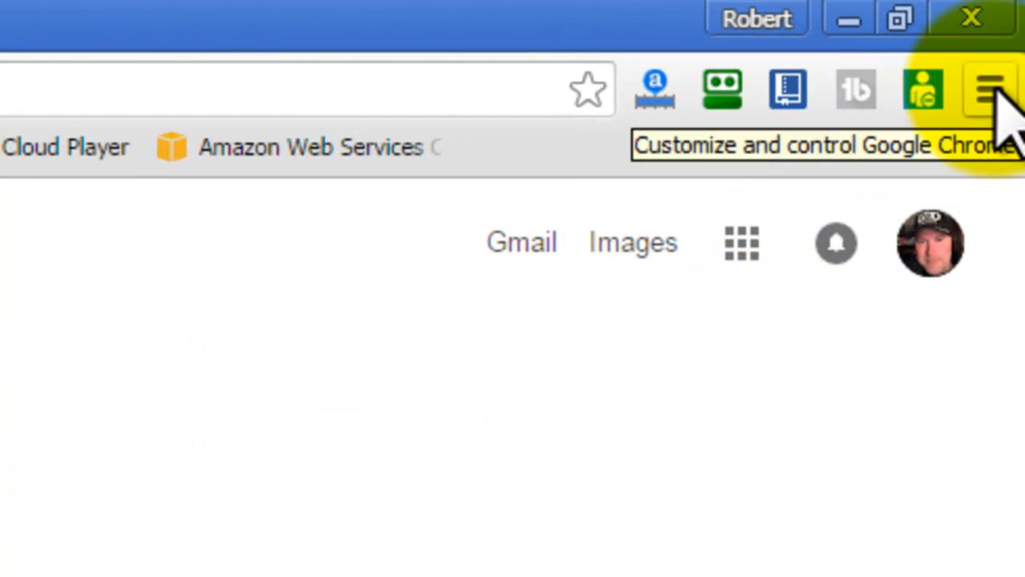
Review the installed extensions in Chrome Settings, then open the Chrome Web Store's Extensions category.
click(991, 89)
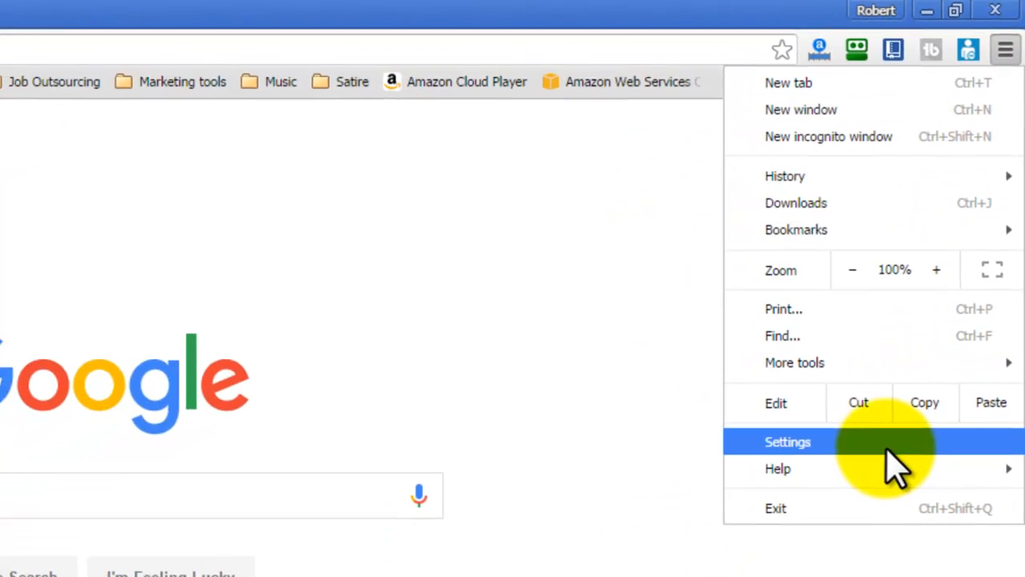
click(788, 442)
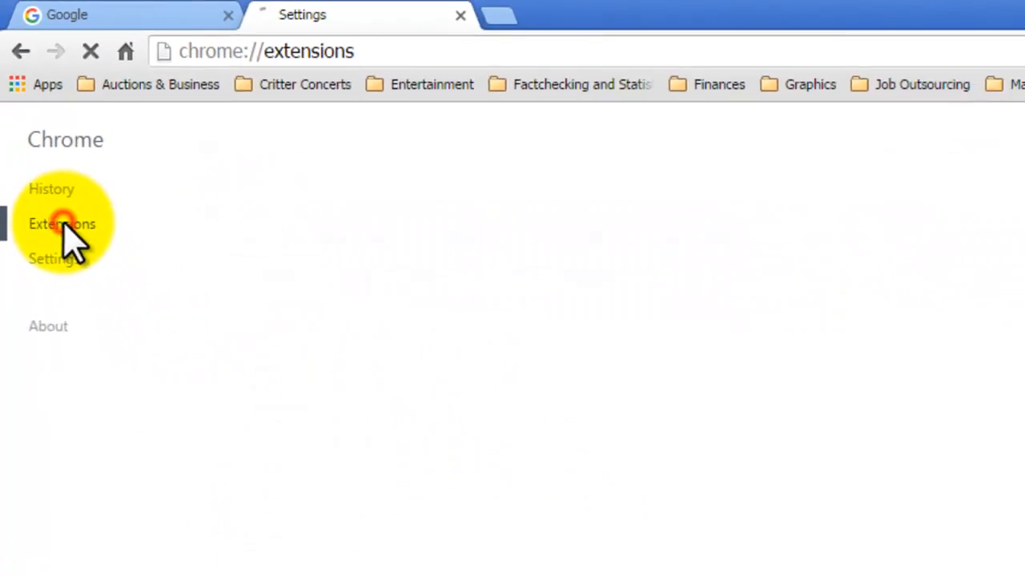
click(61, 223)
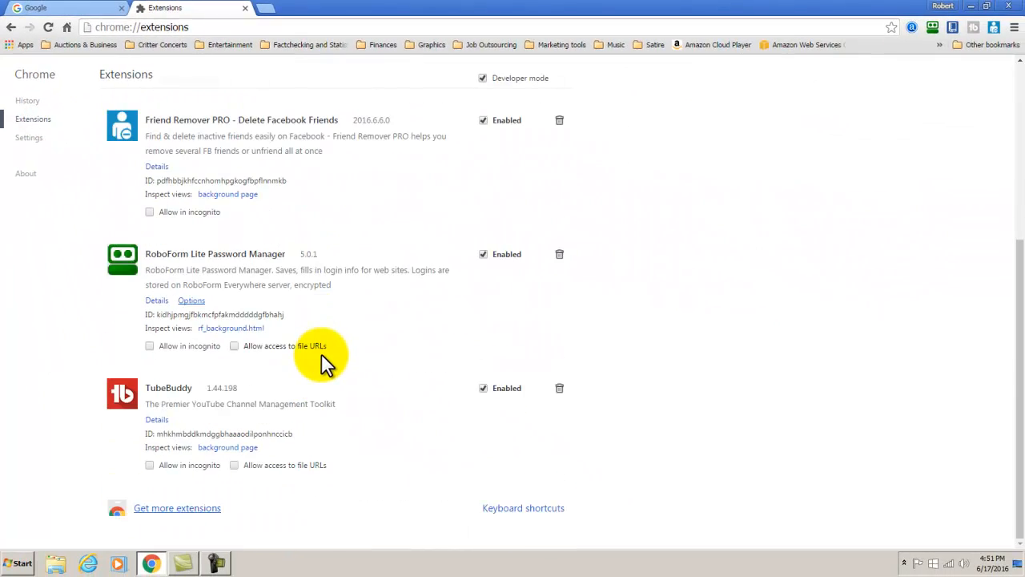
click(176, 507)
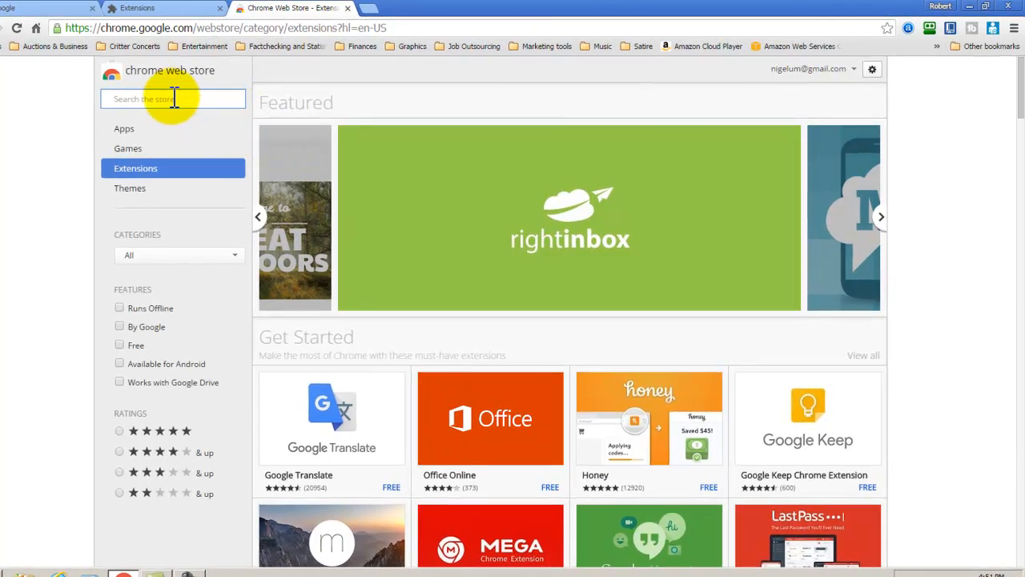
Search the Chrome Web Store for 'delete'.
click(173, 99)
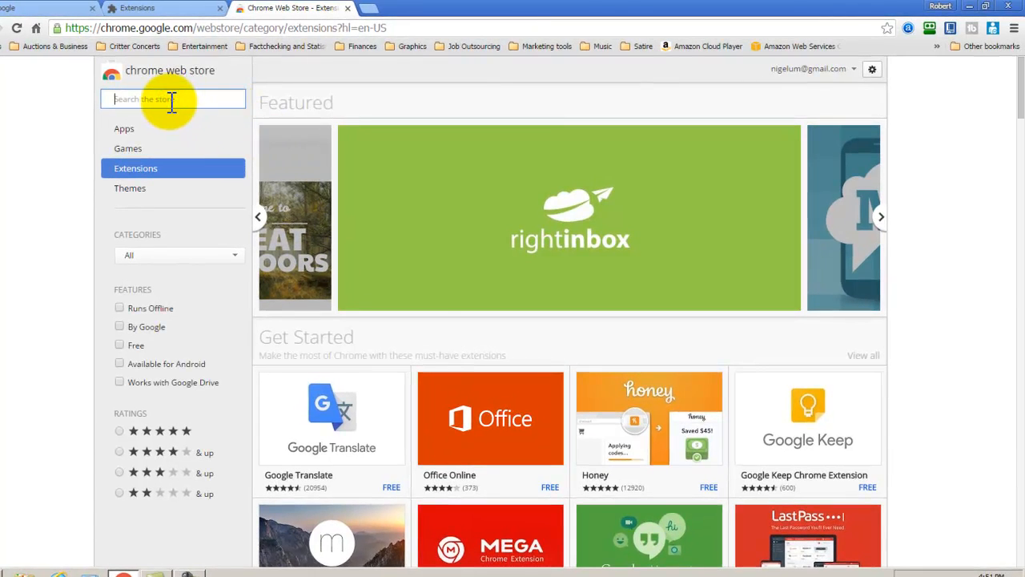
text(delete)
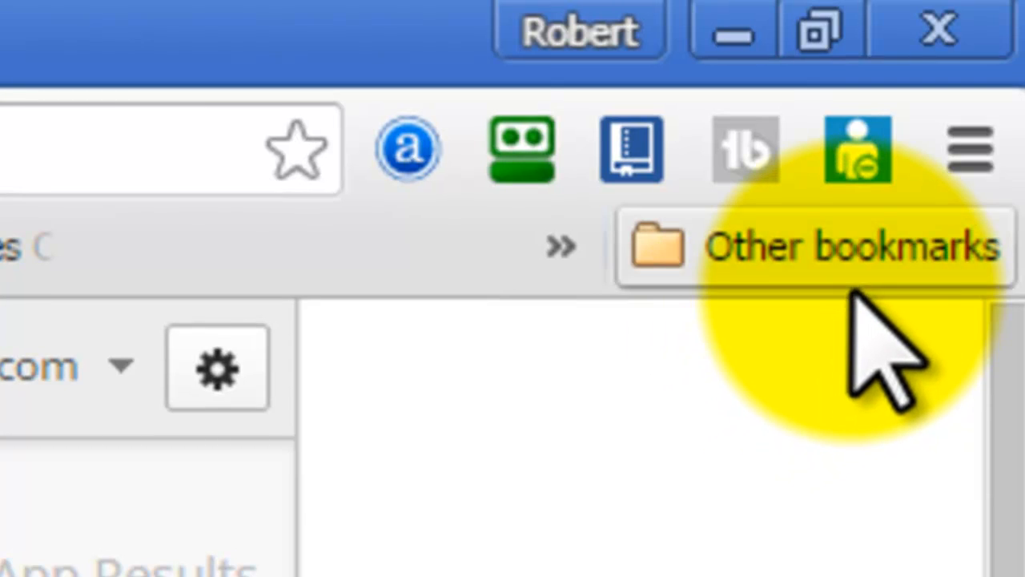
mouse_move(857, 148)
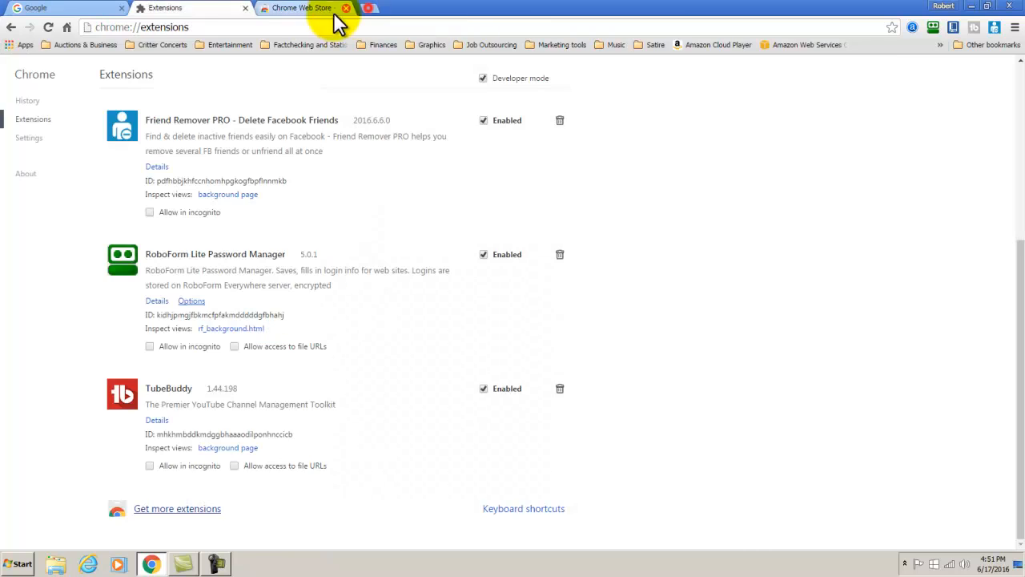
Close the leftover extension tabs and launch Friend Remover PRO over the Facebook friends list.
click(64, 7)
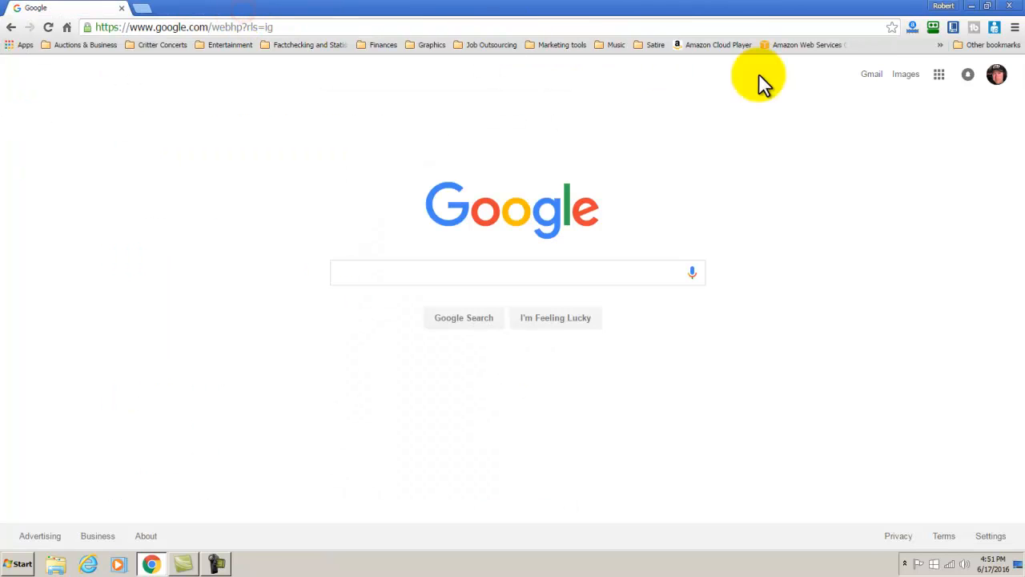
mouse_move(996, 28)
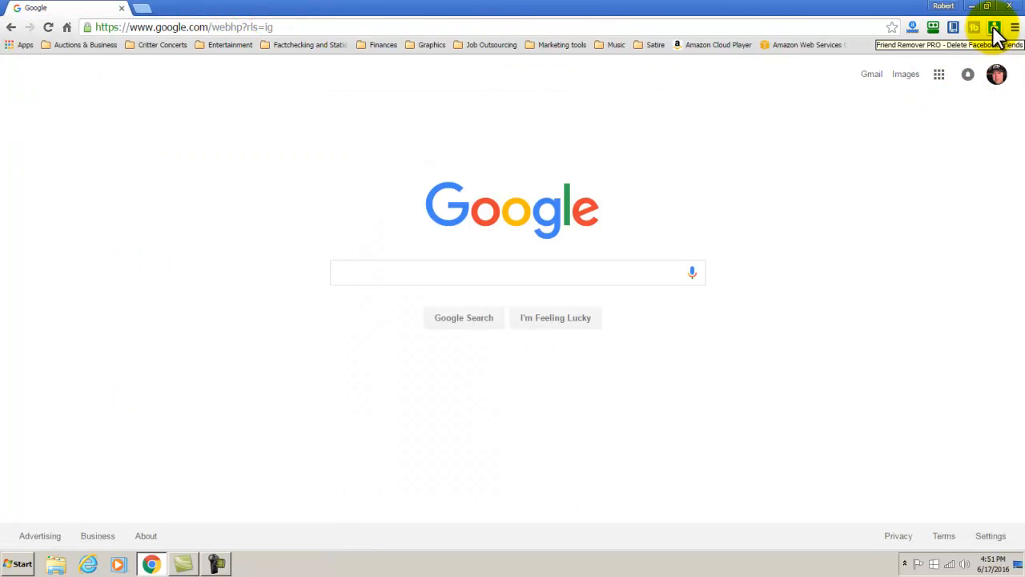
click(996, 28)
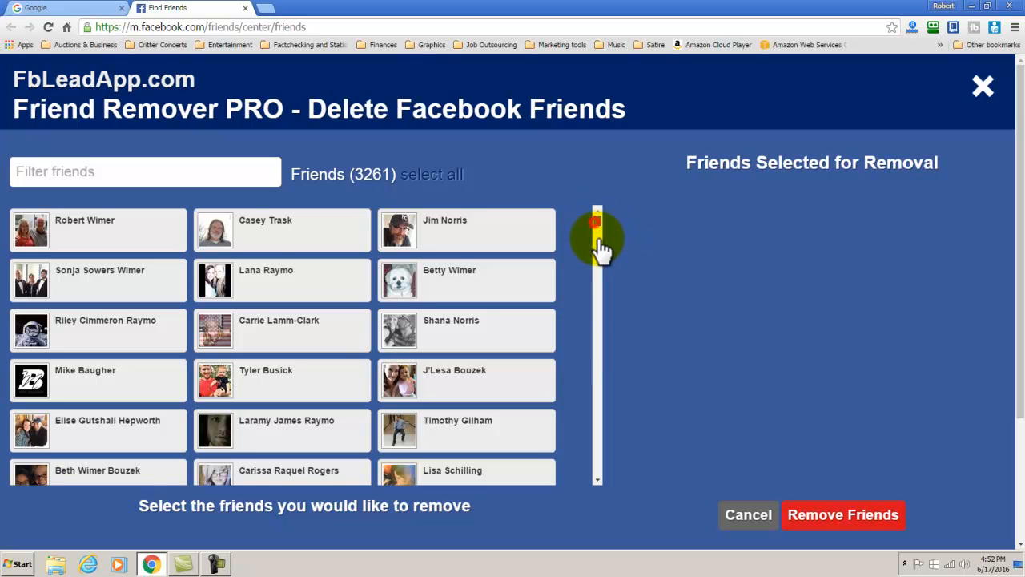
drag(598, 232, 599, 372)
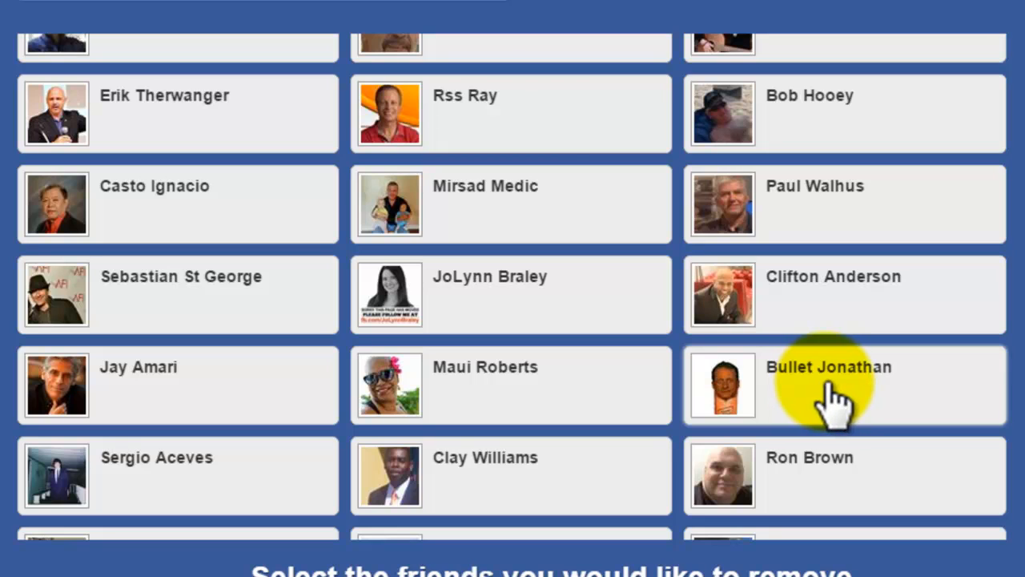
click(828, 366)
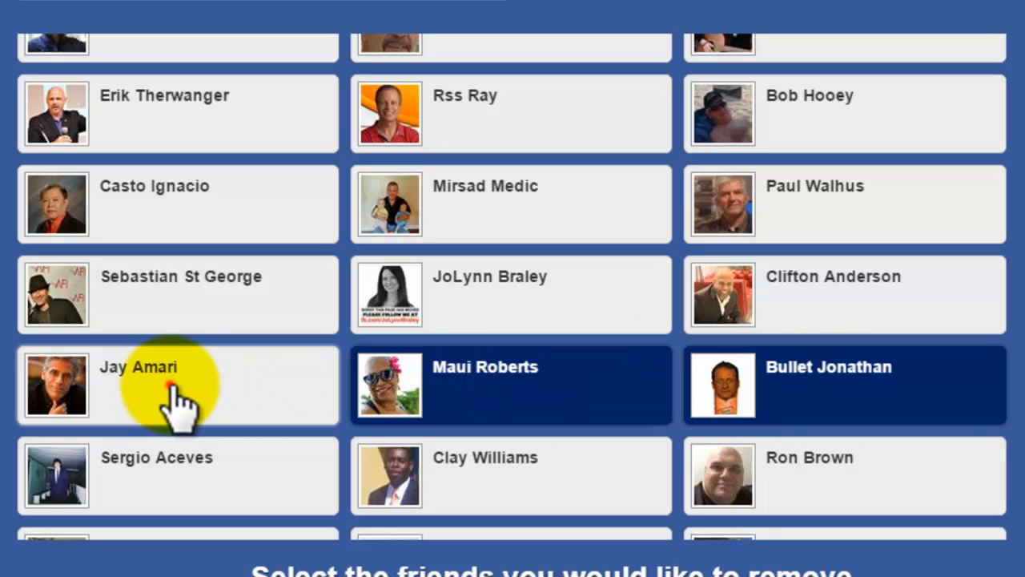
click(176, 384)
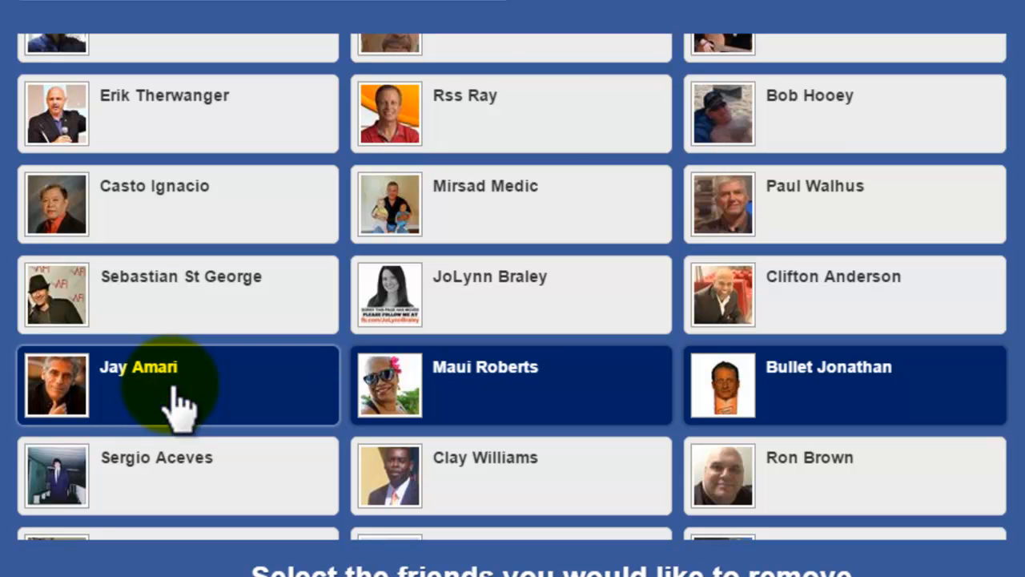
mouse_move(292, 389)
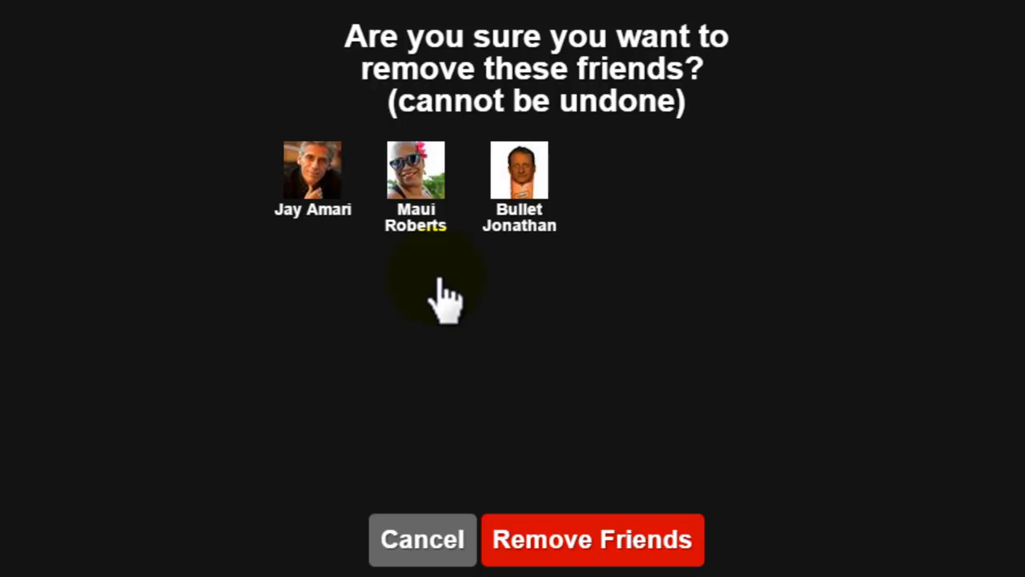
mouse_move(596, 548)
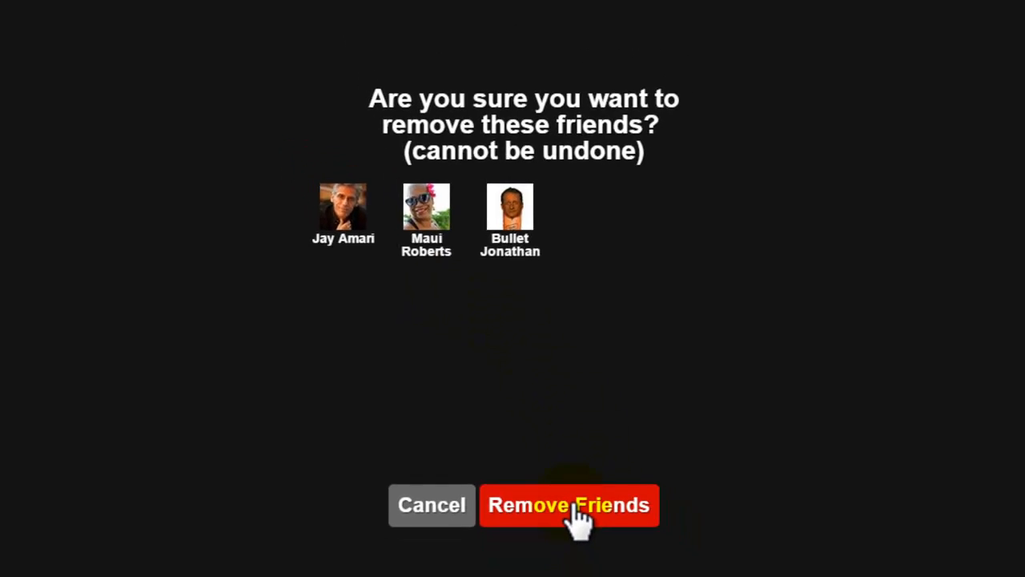
Confirm removing the three selected friends in the Remove Friends dialog.
click(569, 504)
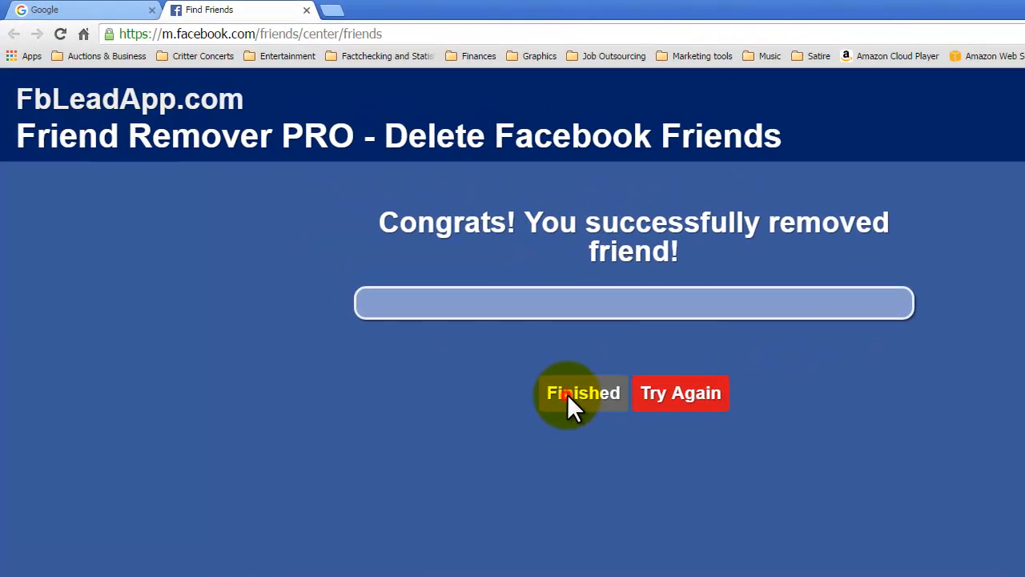
click(583, 393)
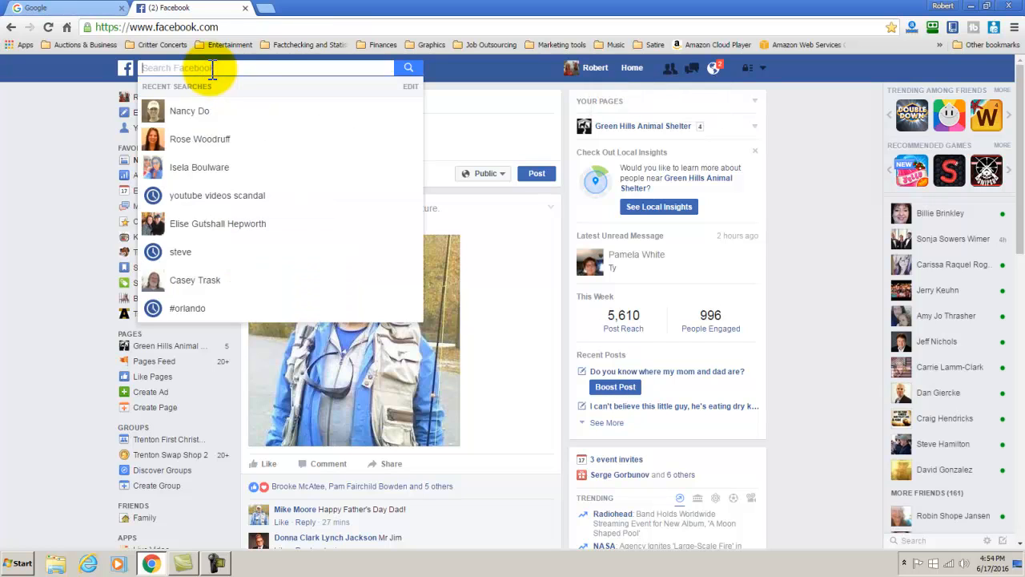
text(Jay Amari)
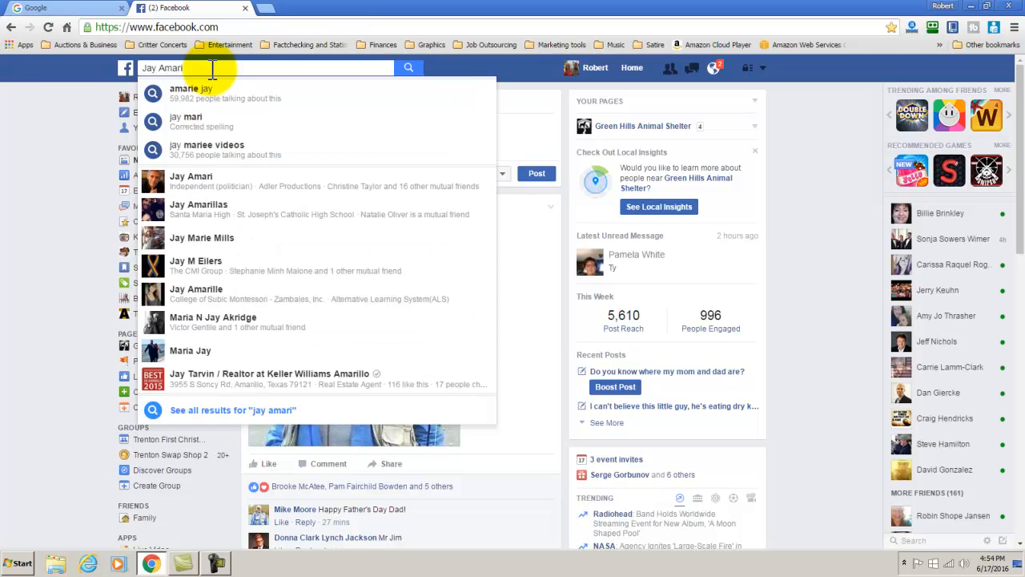
click(191, 181)
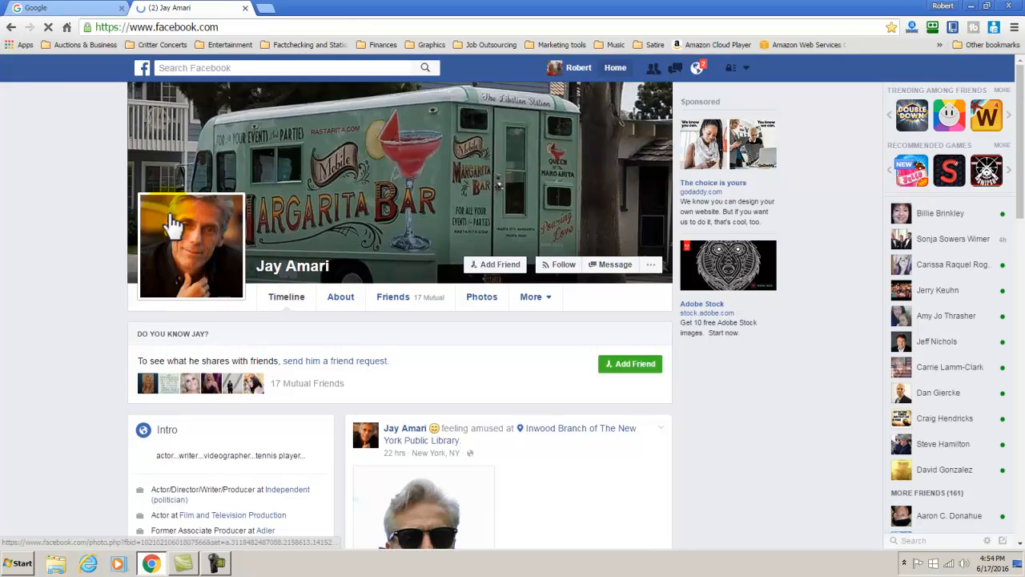
click(632, 67)
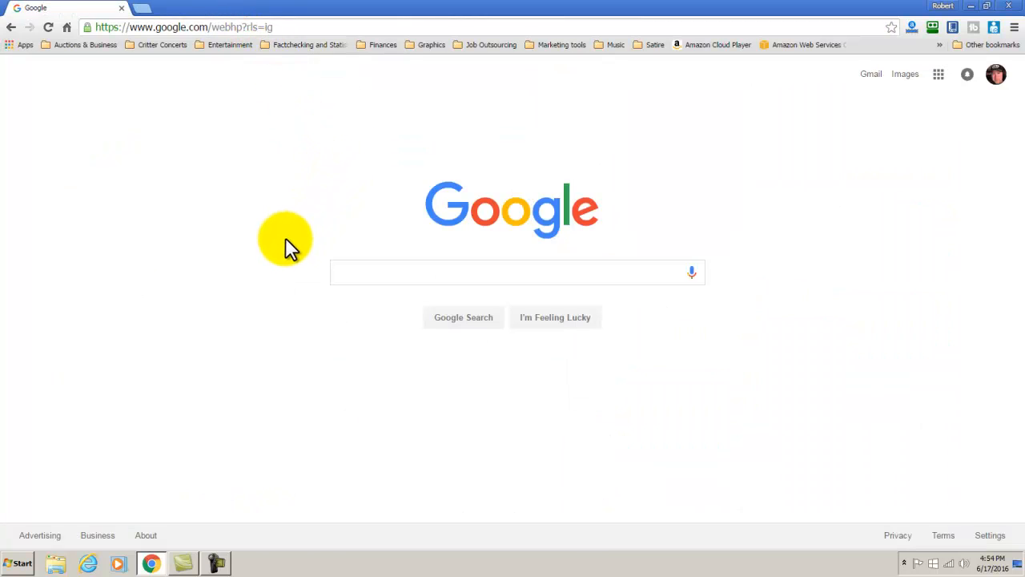
mouse_move(280, 248)
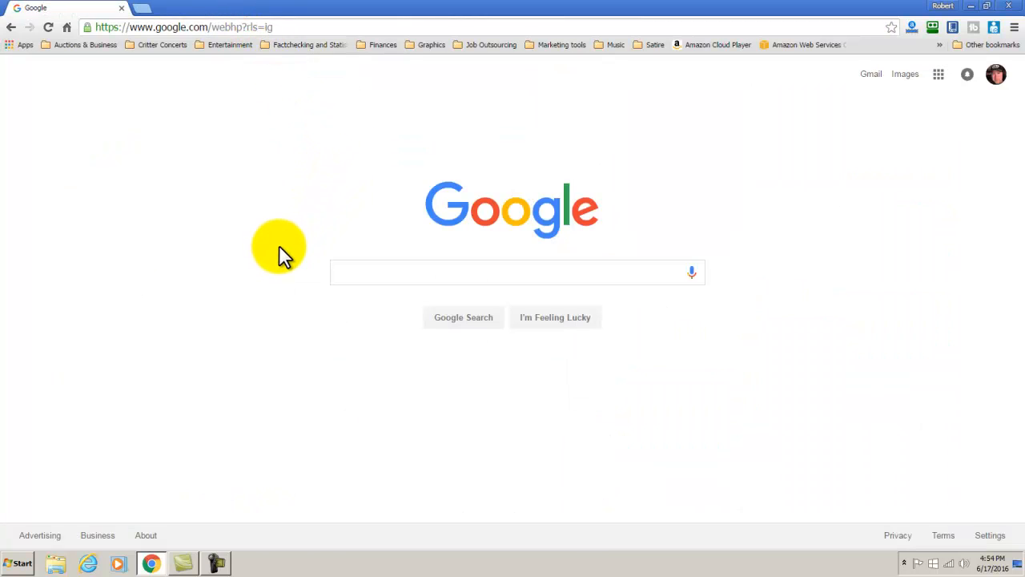